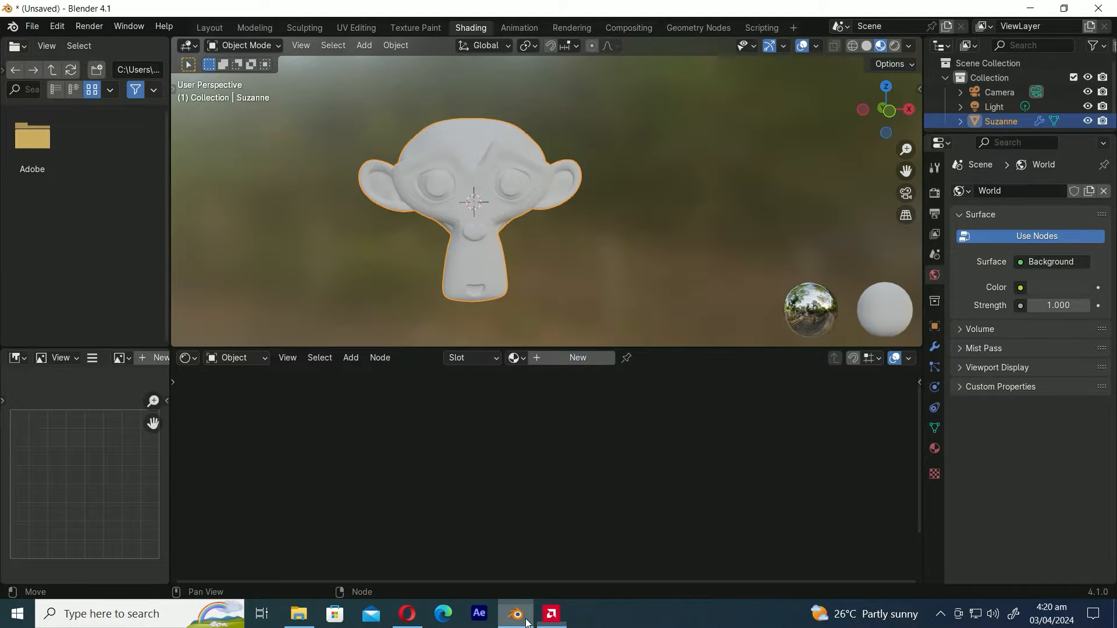
# Create a new material on Suzanne and wire a Color Ramp into the Principled BSDF Base Color
pyautogui.click(470, 27)
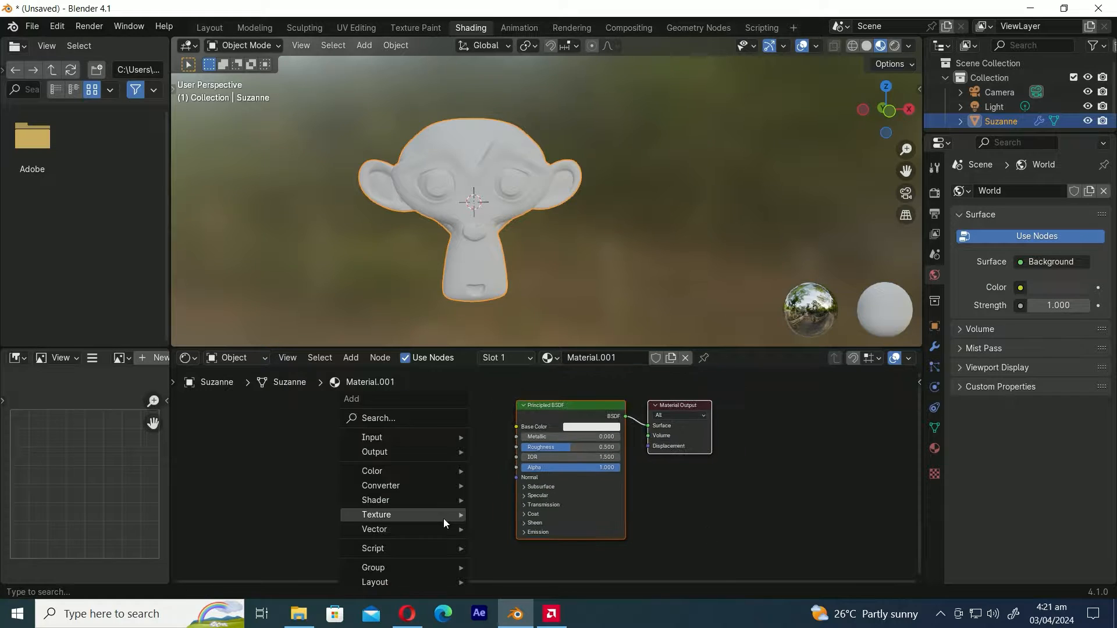
pyautogui.write('f')
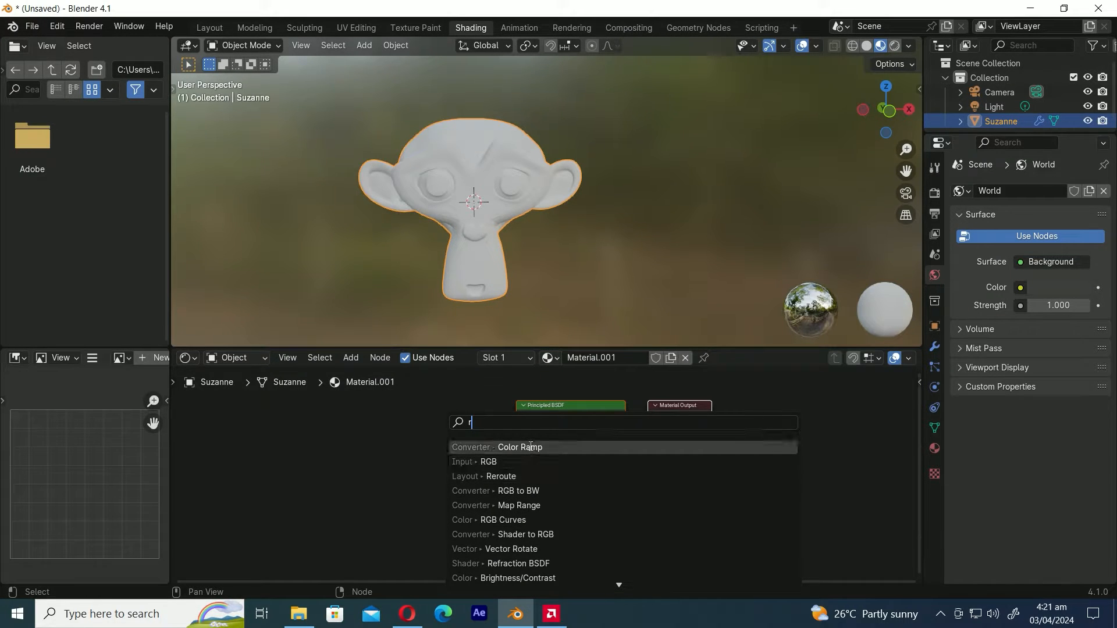
pyautogui.click(521, 447)
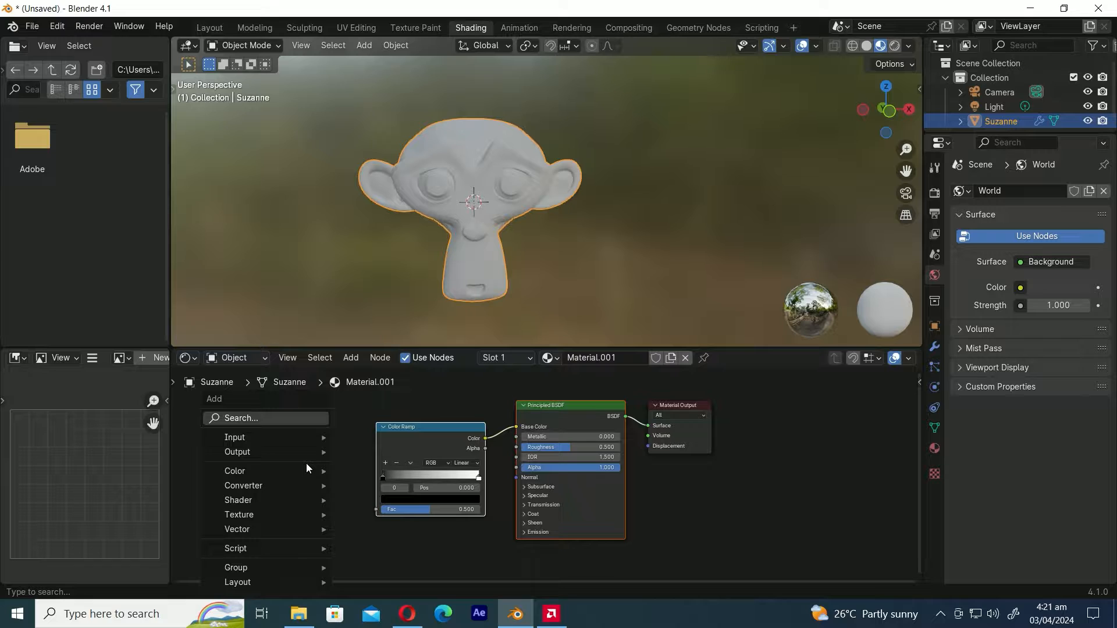
# Add a Gradient Texture node and connect its Fac output to the Color Ramp Fac input
pyautogui.write('gr')
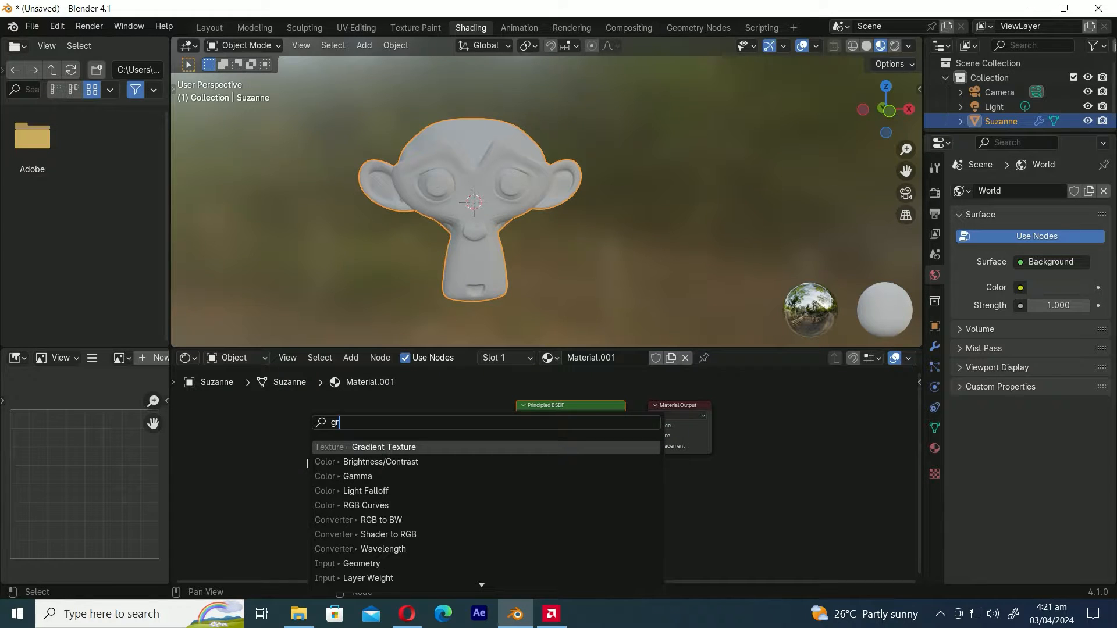
pyautogui.click(384, 450)
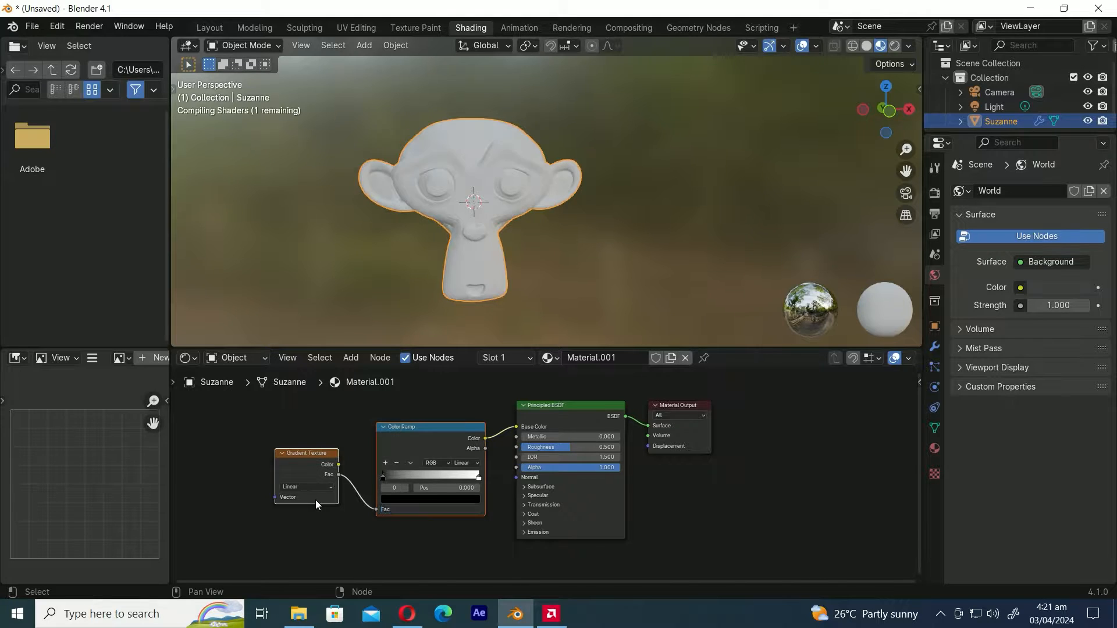
pyautogui.click(56, 26)
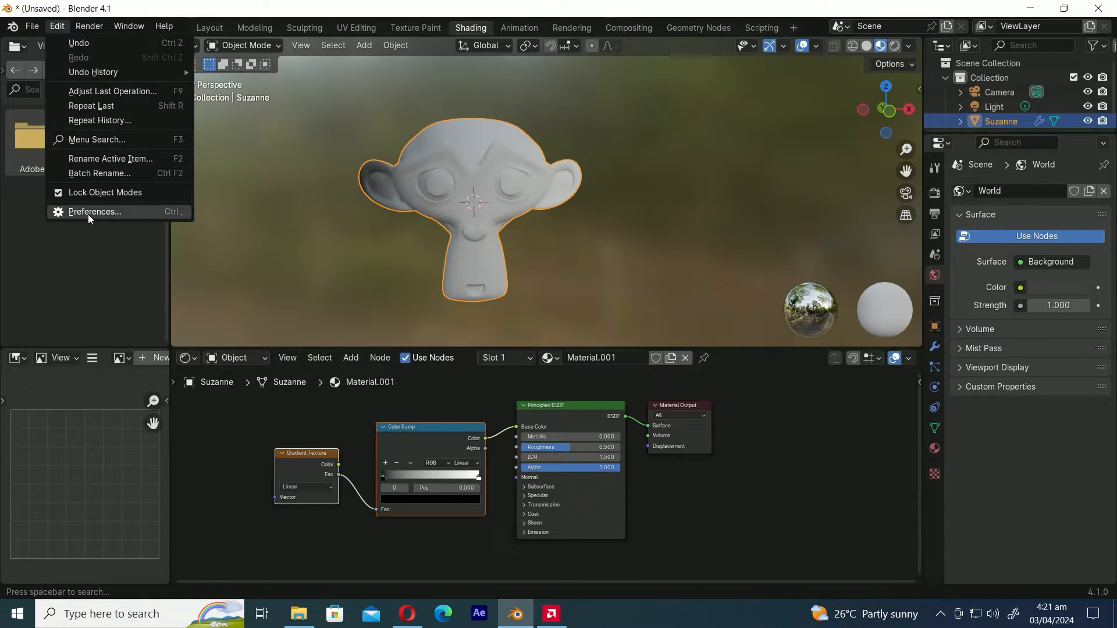
# Enable the Node Wrangler add-on in Preferences, then add Texture Coordinate and Mapping nodes with Ctrl+T
pyautogui.click(94, 213)
pyautogui.write('no')
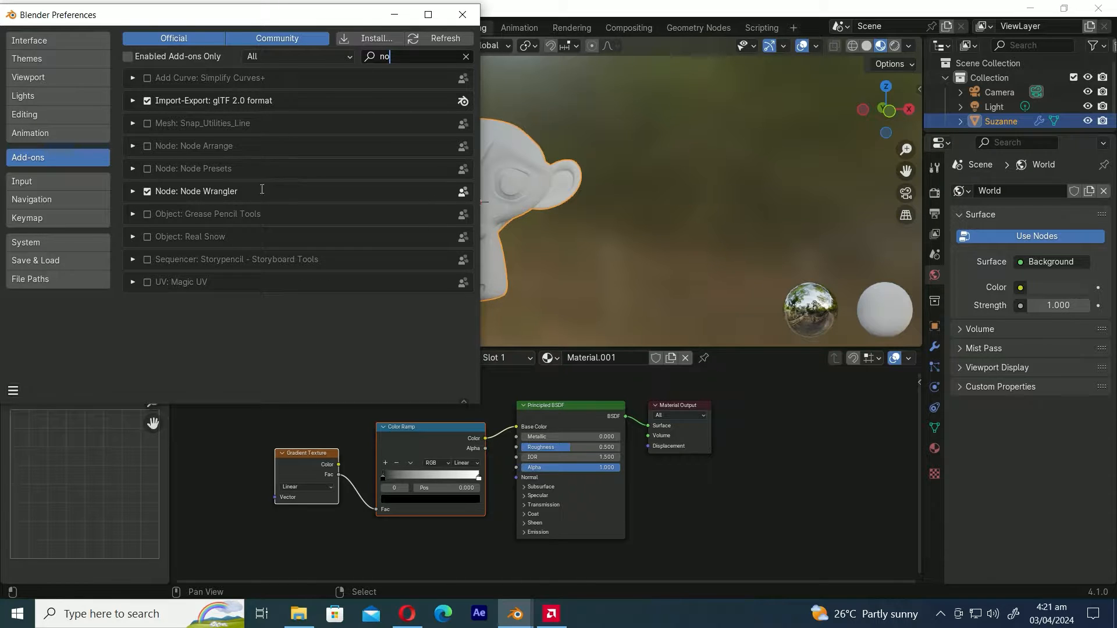
pyautogui.click(461, 14)
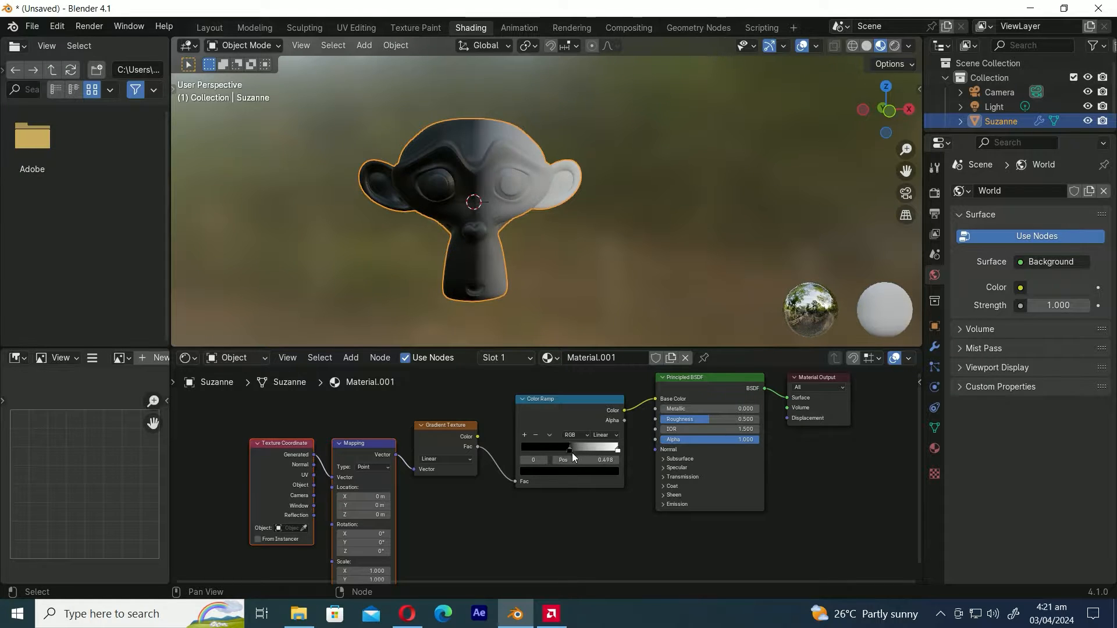
# Set Color Ramp interpolation to Constant and move the white stop to about 0.5
pyautogui.moveTo(570, 447); pyautogui.dragTo(567, 447)
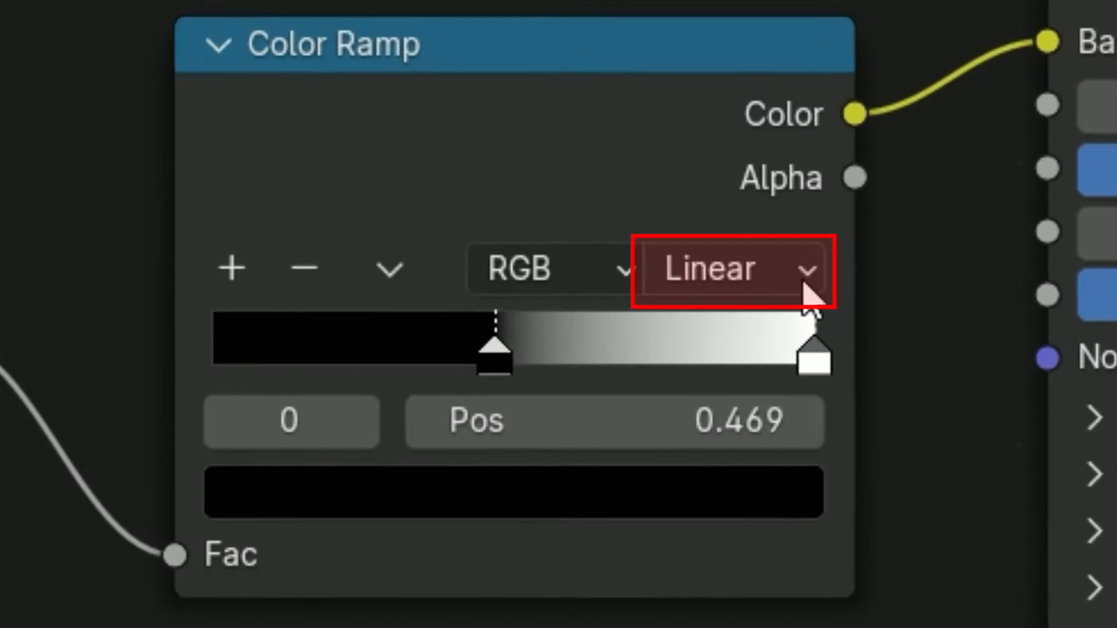
pyautogui.click(605, 442)
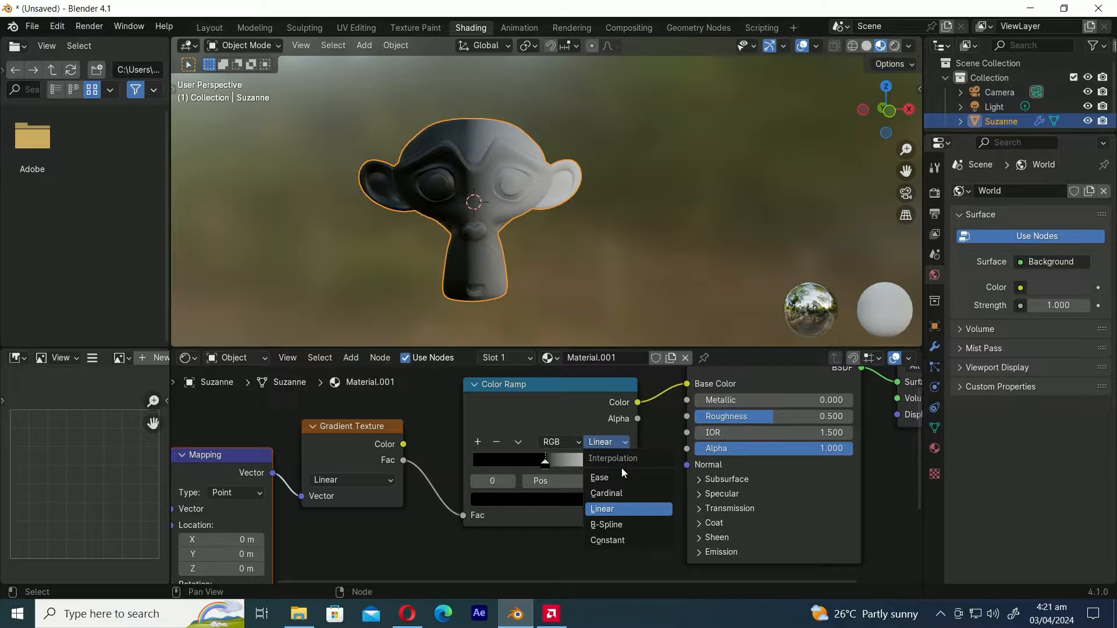
pyautogui.click(599, 477)
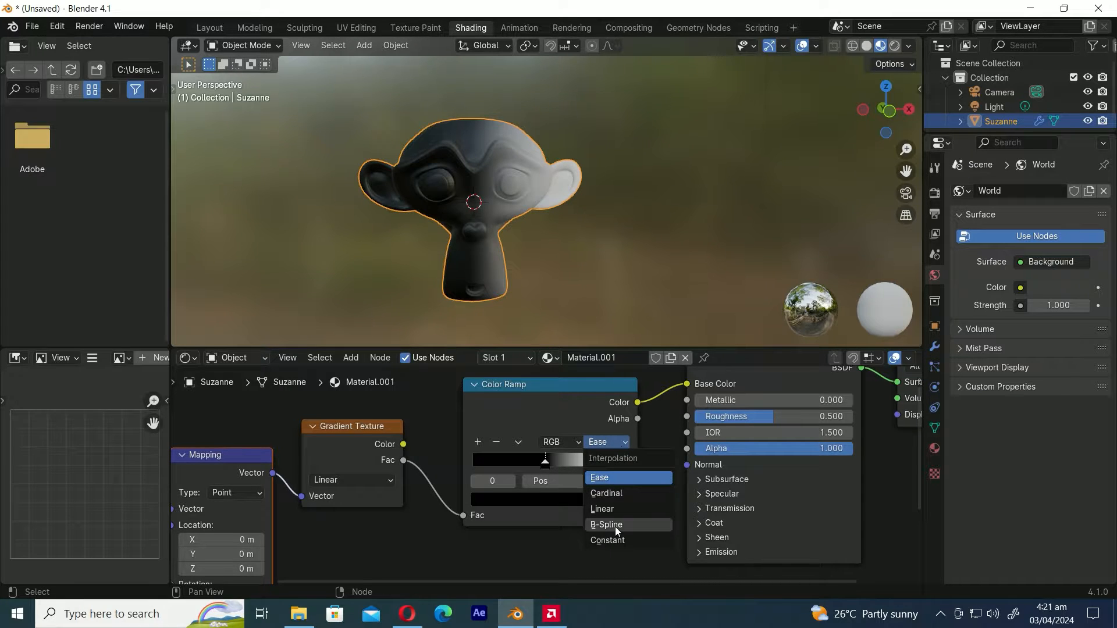
pyautogui.click(607, 542)
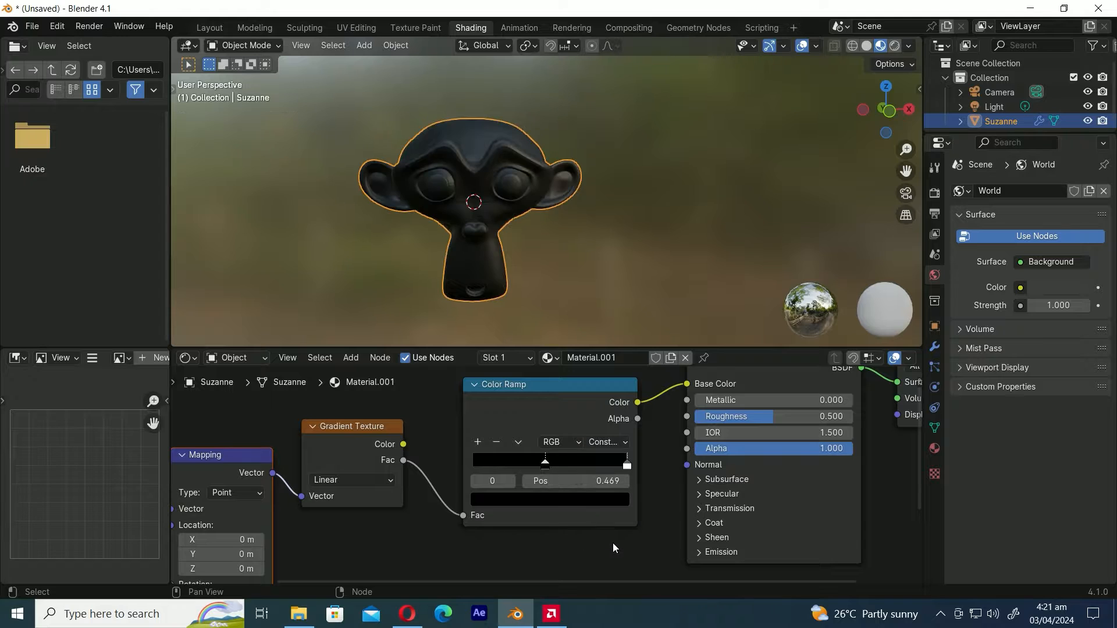
pyautogui.moveTo(545, 460); pyautogui.dragTo(473, 462)
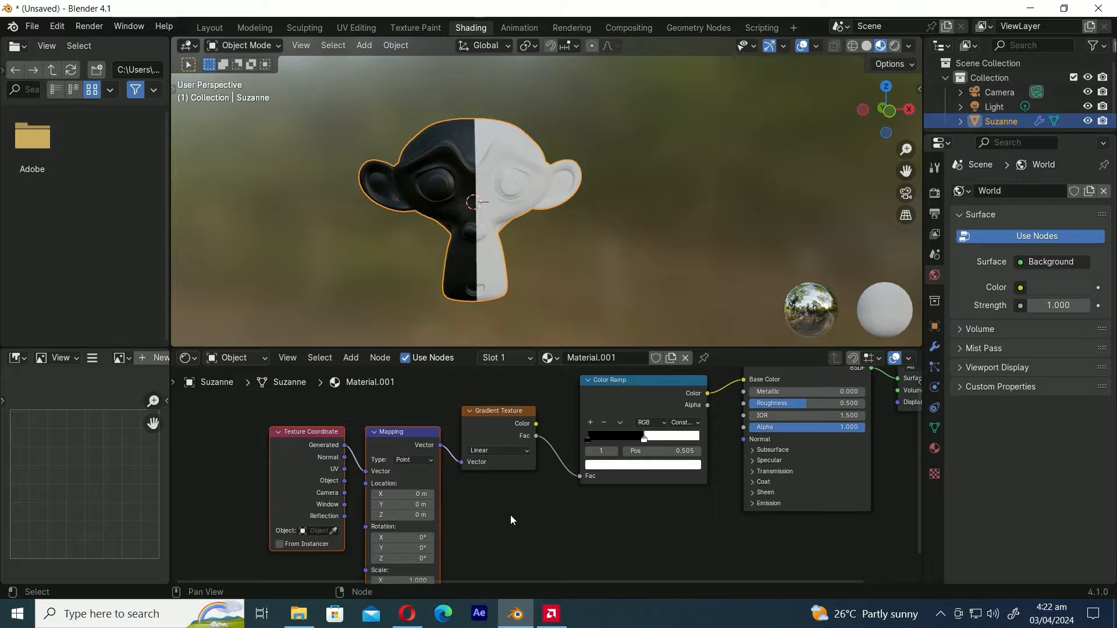
# Try Quadratic, Easing, Diagonal and Spherical gradient types, then open the gradients practice file
pyautogui.click(498, 453)
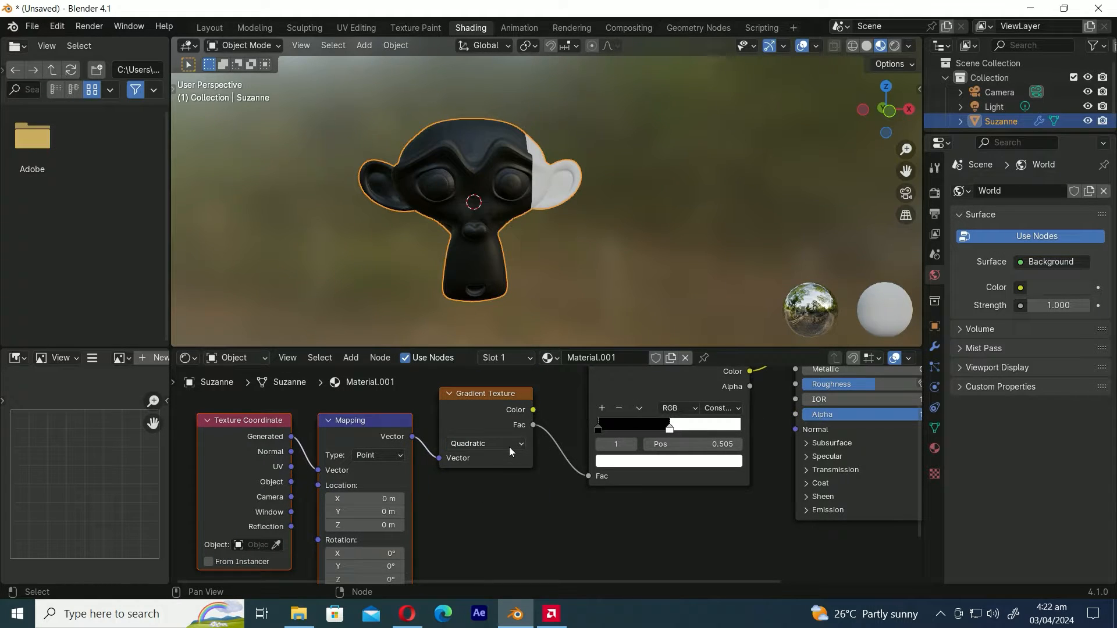
pyautogui.click(485, 444)
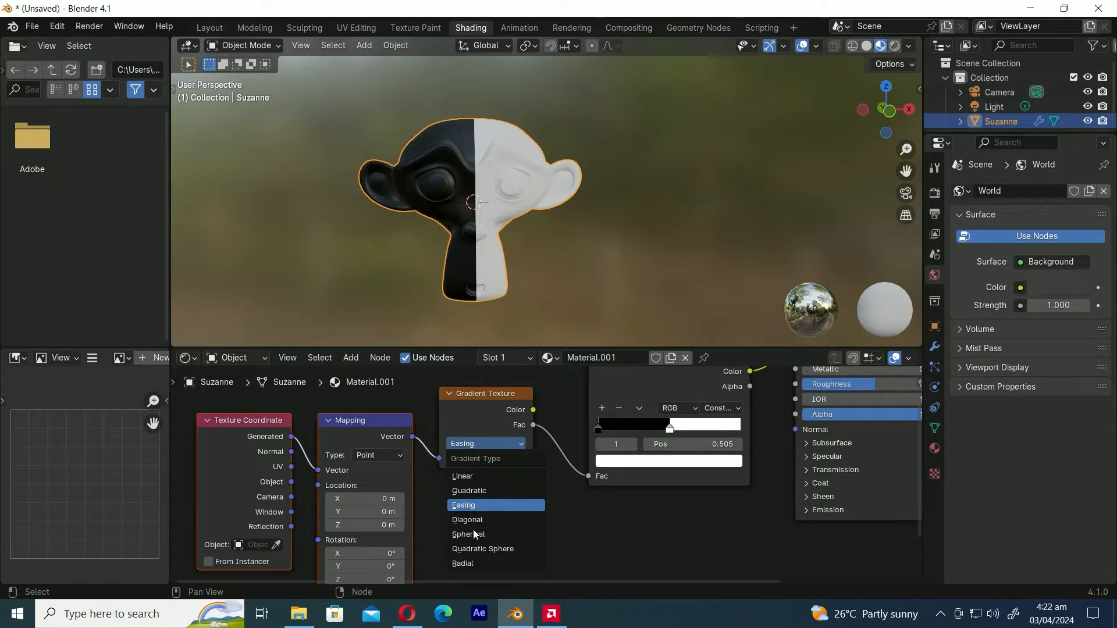
pyautogui.click(466, 523)
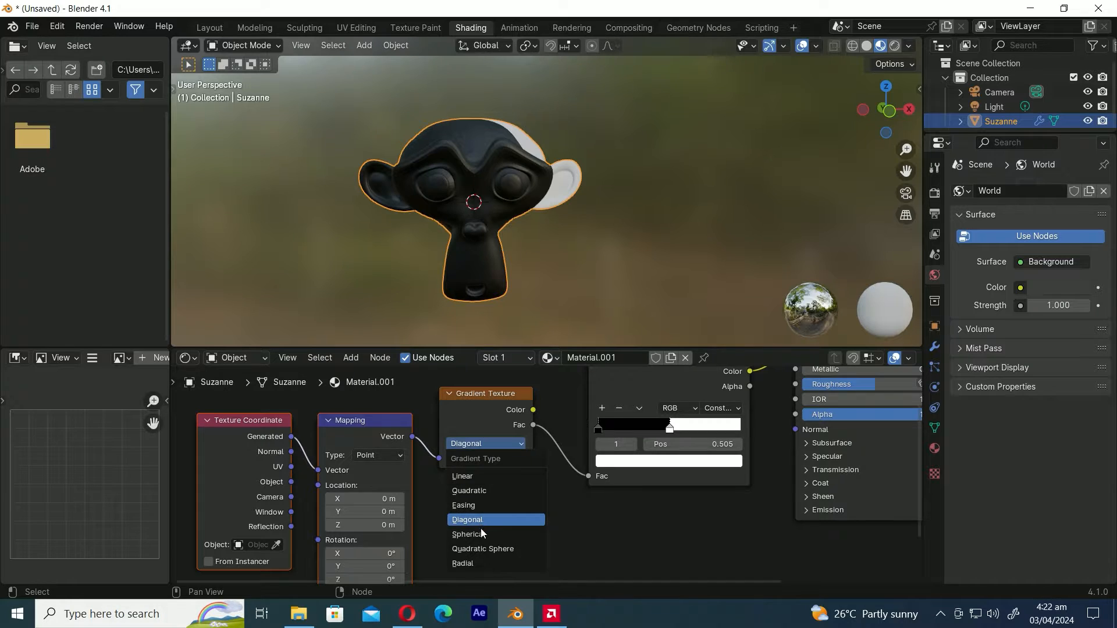
pyautogui.click(468, 534)
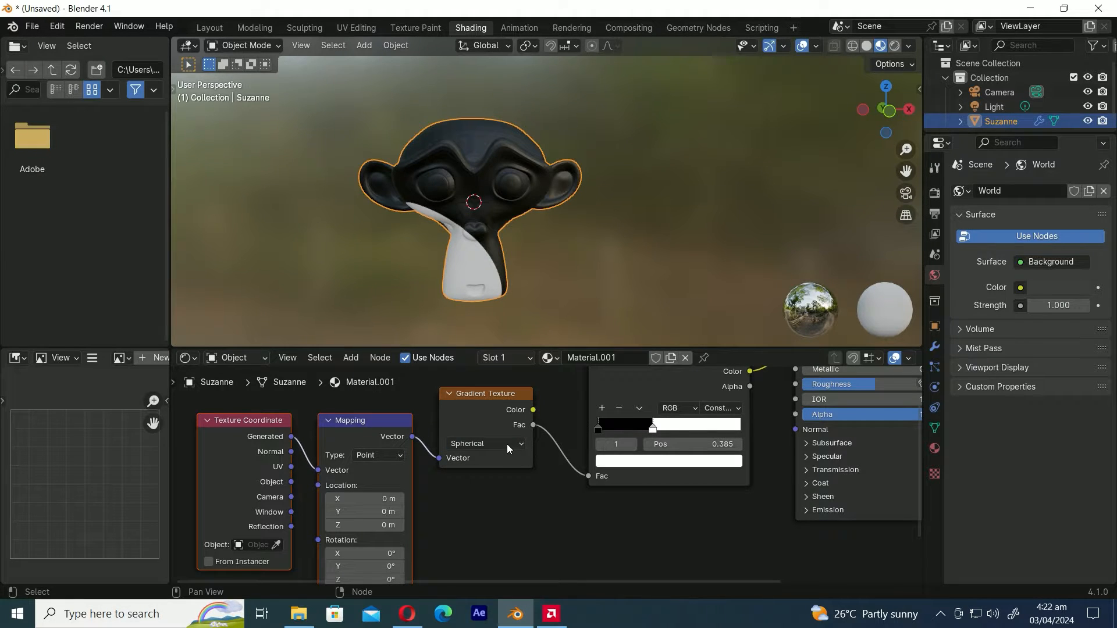
pyautogui.click(488, 443)
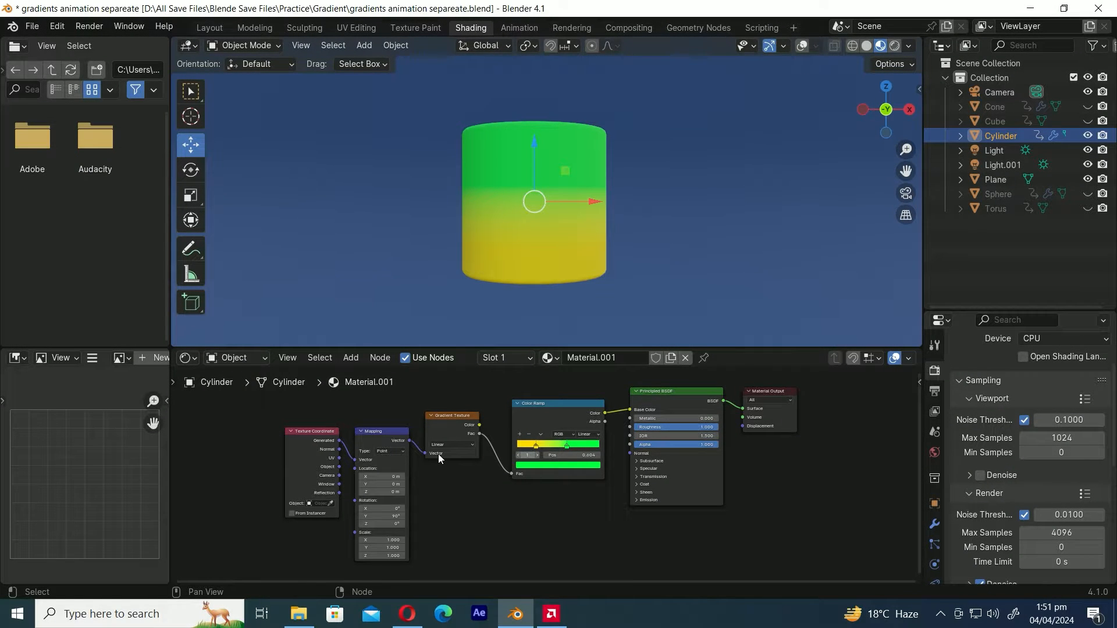
# Unhide and select the Sphere in the Outliner and view it in Rendered shading
pyautogui.click(452, 445)
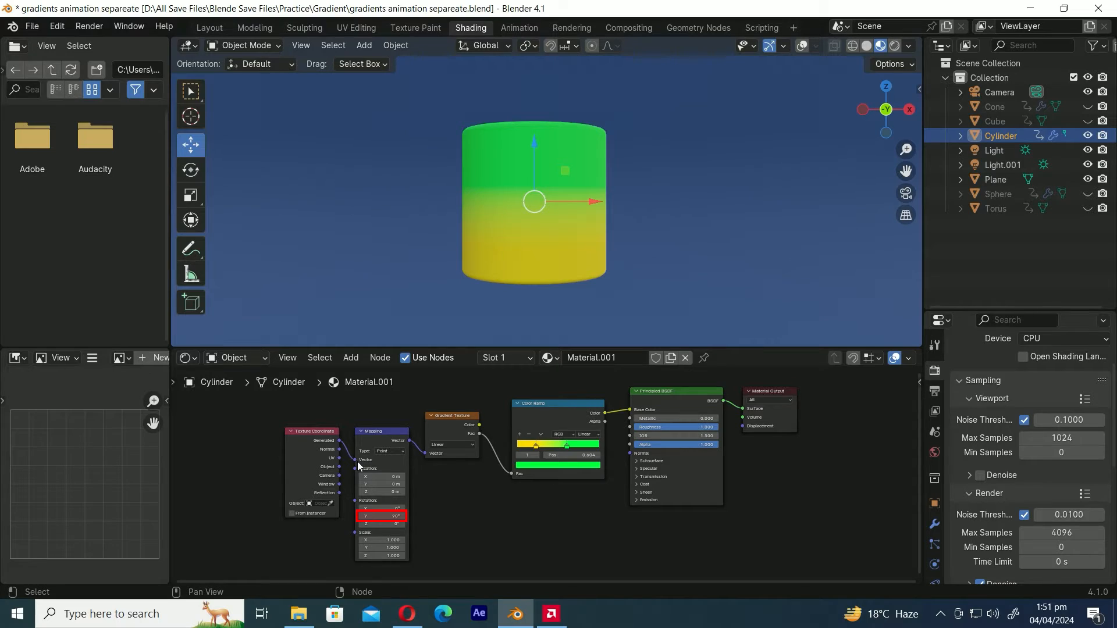
pyautogui.click(994, 121)
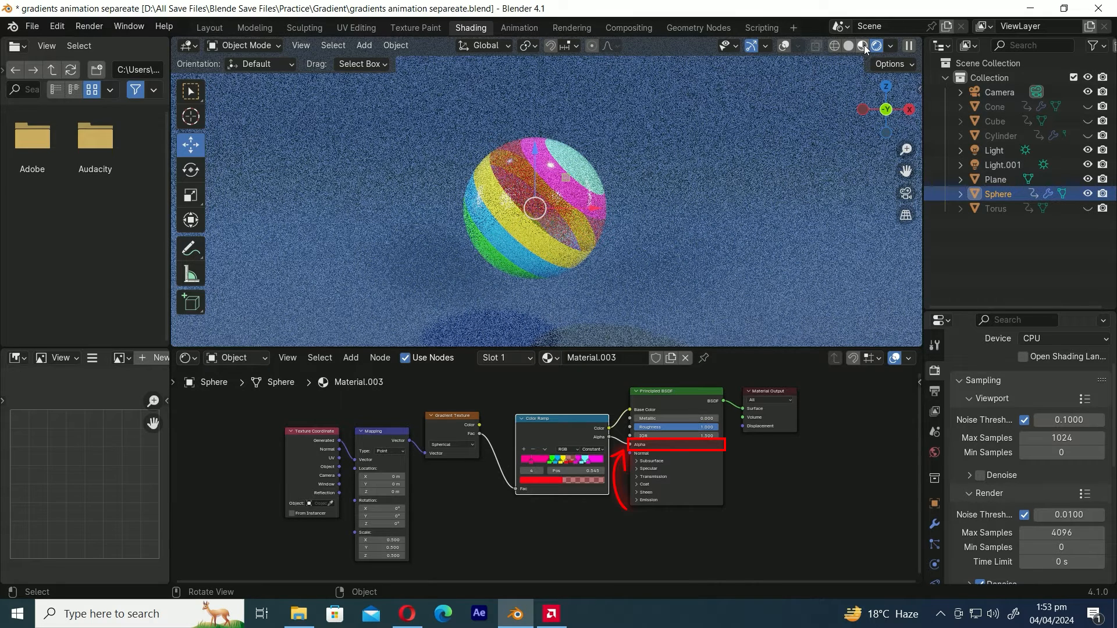
# Select the Torus to view its radial gradient, then the Cone for its blue-green gradient
pyautogui.click(996, 208)
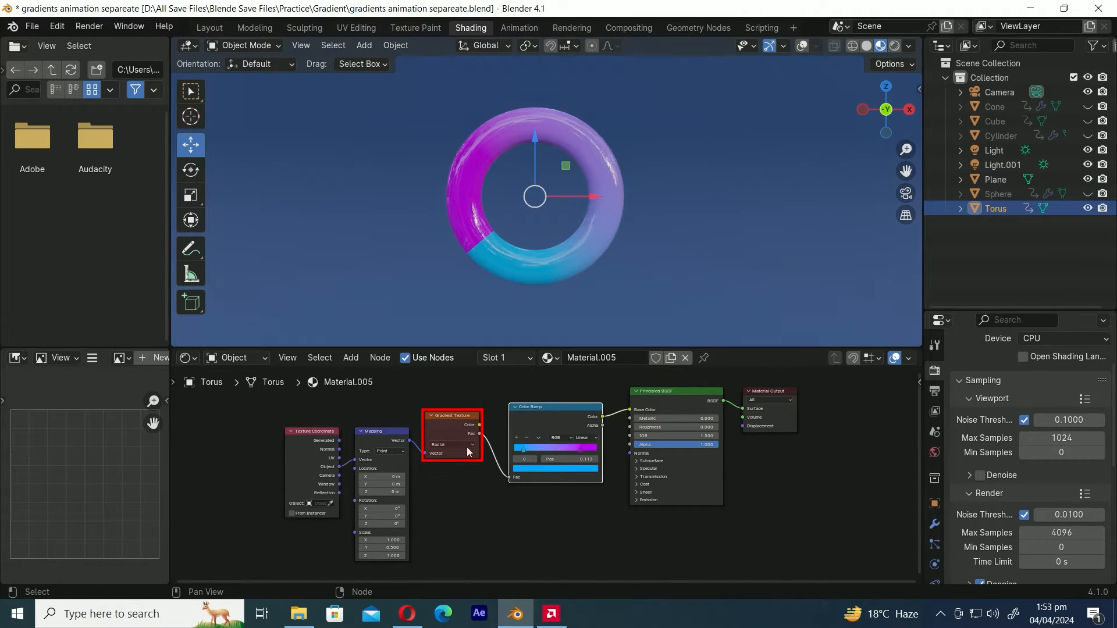
pyautogui.moveTo(488, 525)
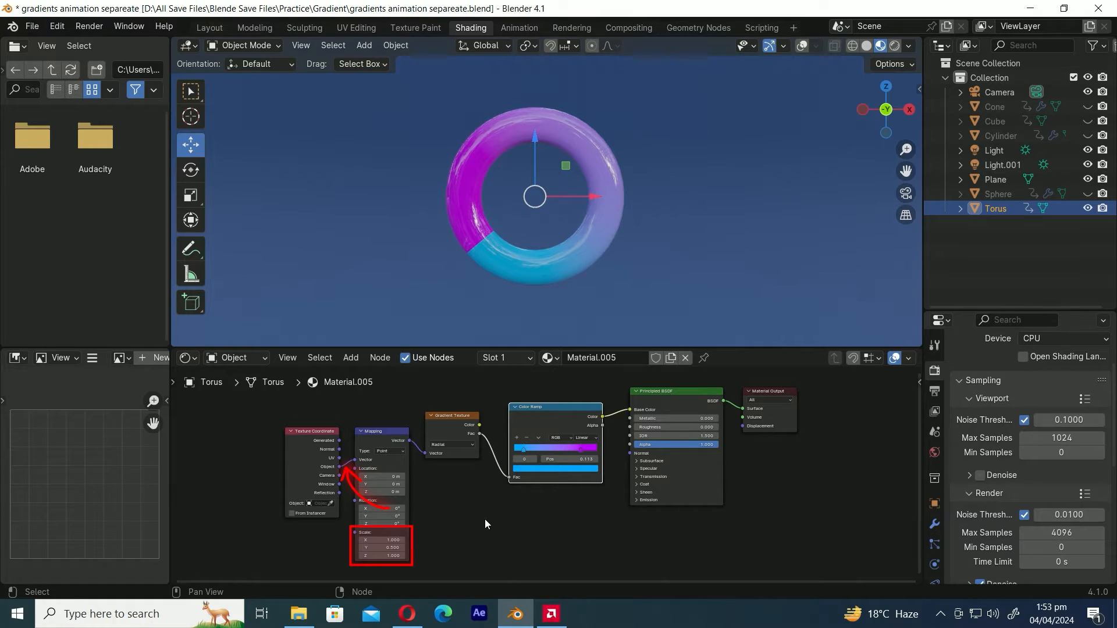
pyautogui.click(994, 105)
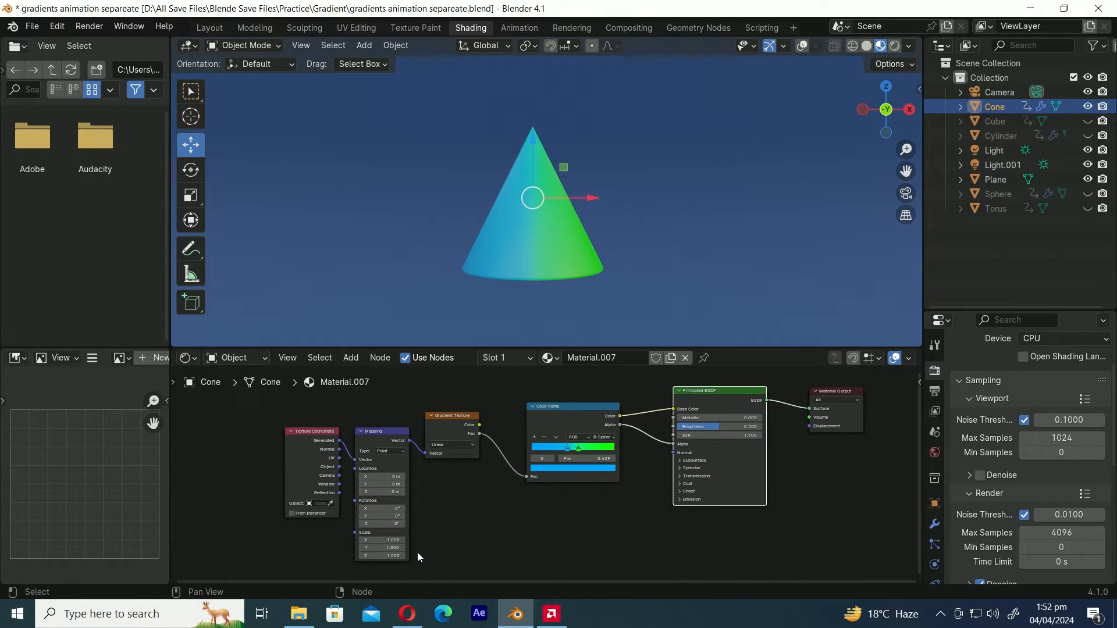